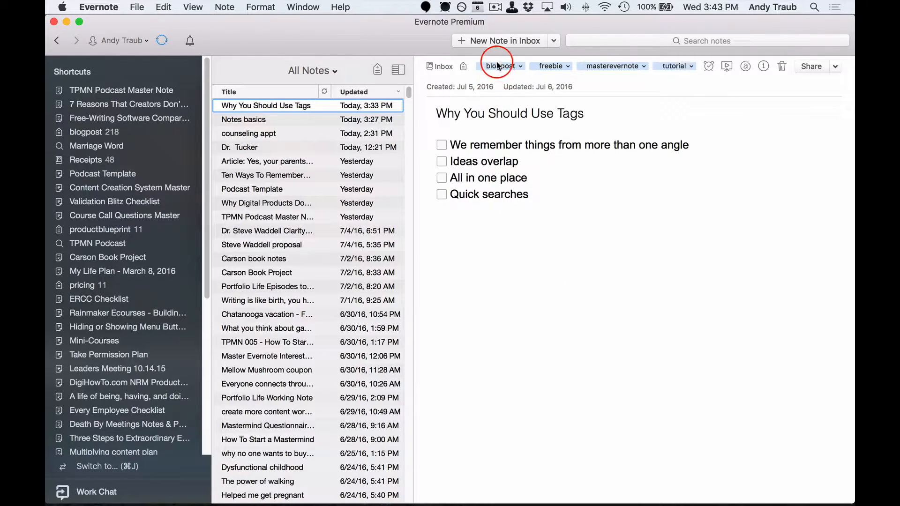
{"action": "mouse_move", "coordinate": [624, 65]}
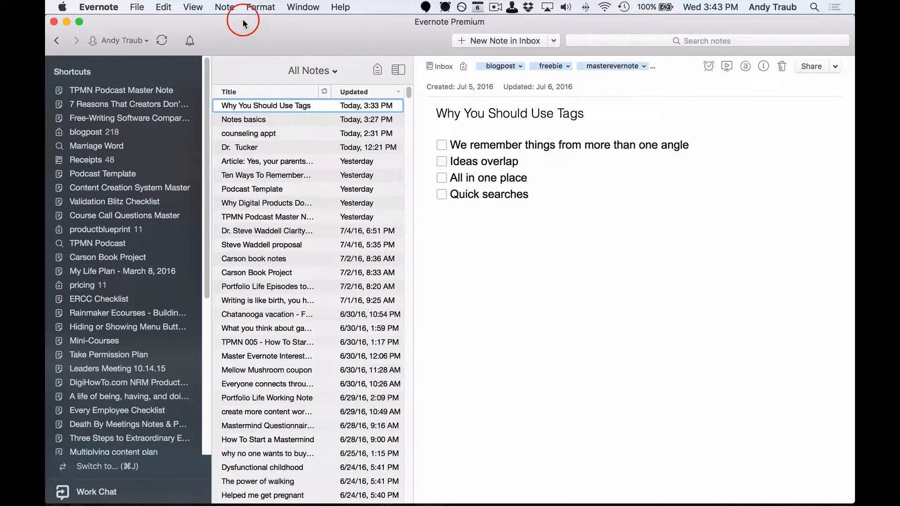
Open the Tags view listing every tag with its note count, e.g. blogpost (218)
{"action": "left_click", "coordinate": [192, 7]}
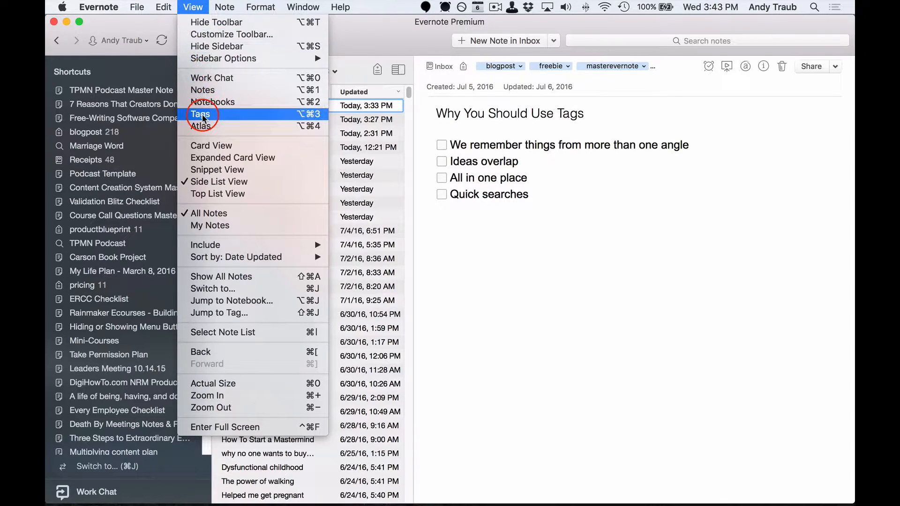
{"action": "mouse_move", "coordinate": [232, 117]}
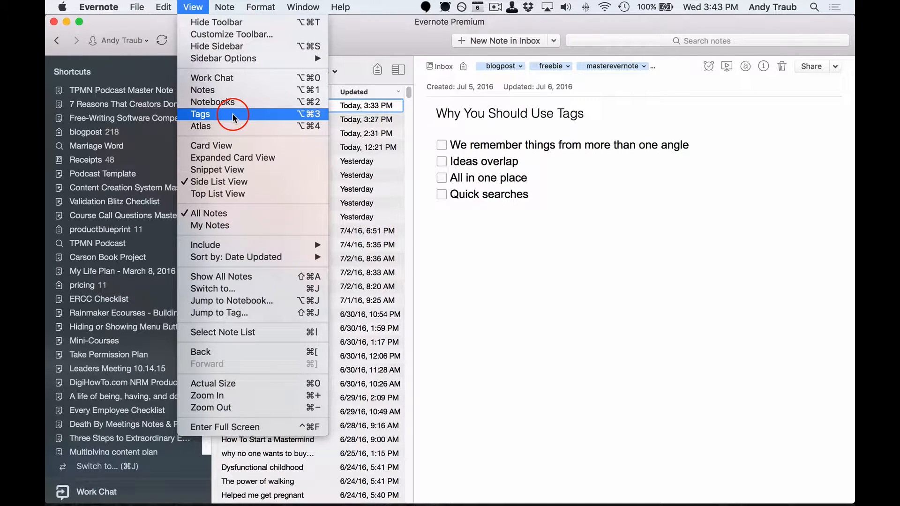
{"action": "left_click", "coordinate": [218, 194]}
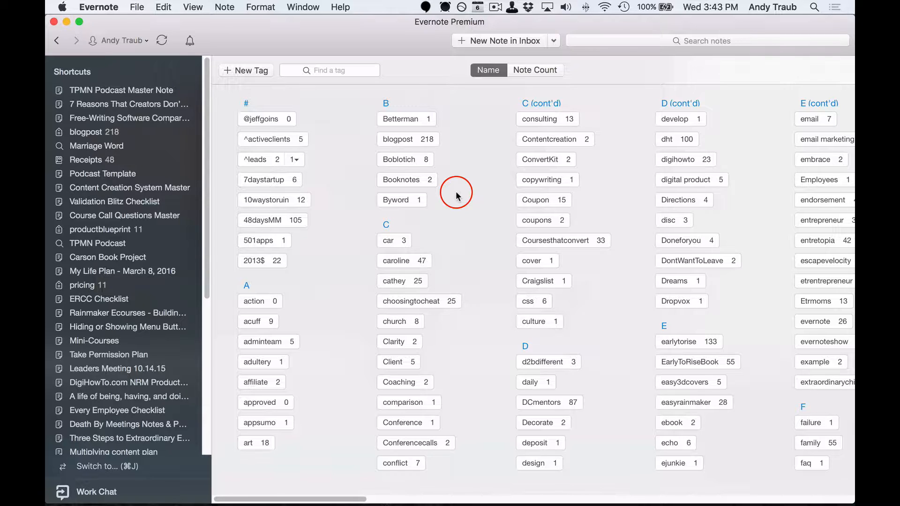
{"action": "mouse_move", "coordinate": [56, 41]}
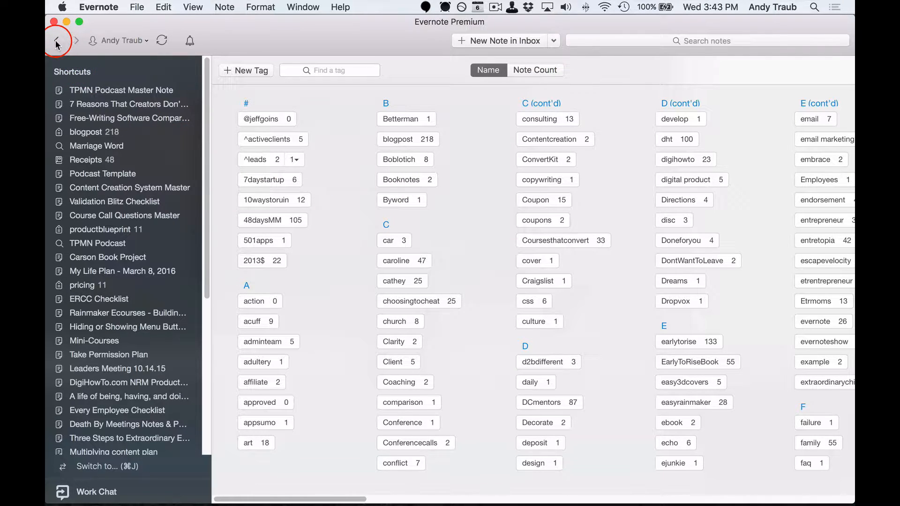
Go back to Why You Should Use Tags and tick All in one place and Quick searches
{"action": "left_click", "coordinate": [56, 40]}
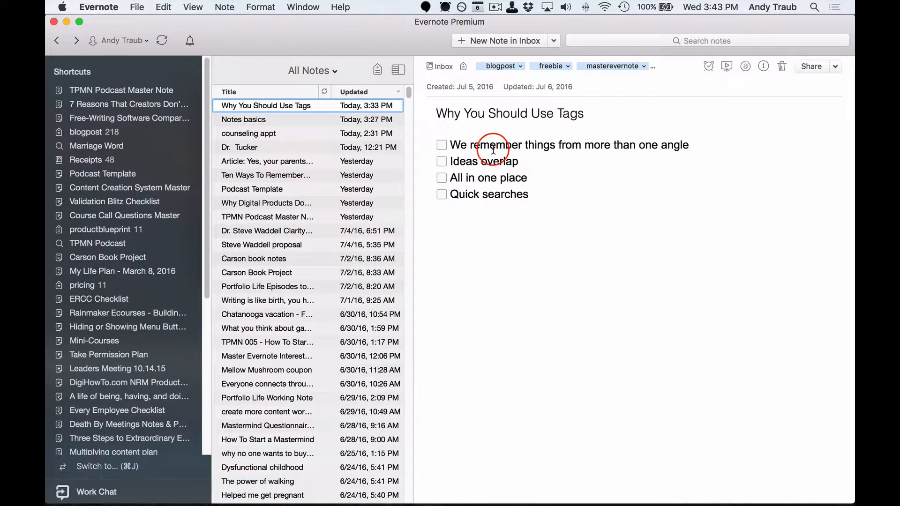
{"action": "mouse_move", "coordinate": [442, 145]}
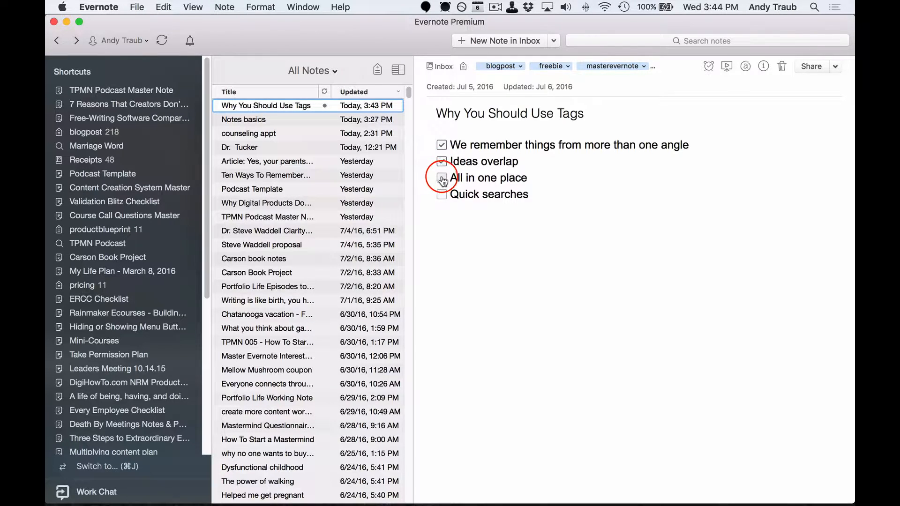
{"action": "left_click", "coordinate": [441, 177]}
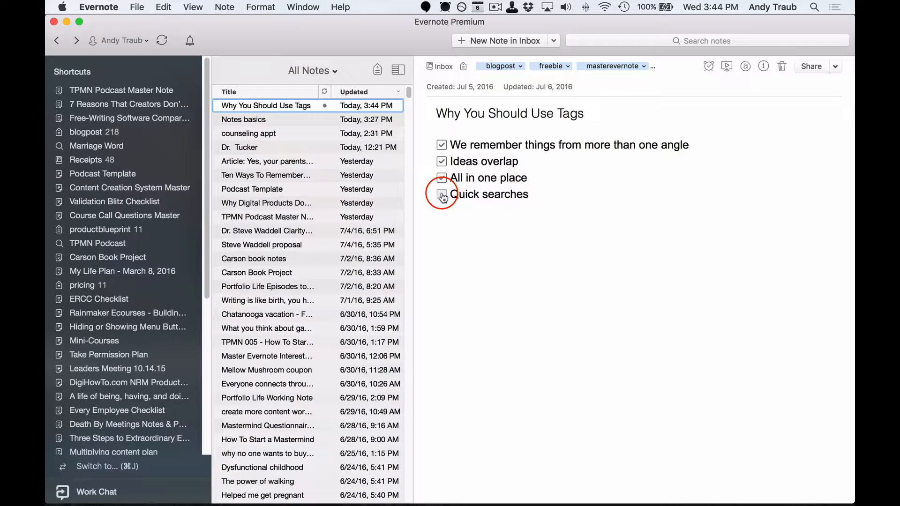
{"action": "left_click", "coordinate": [442, 195]}
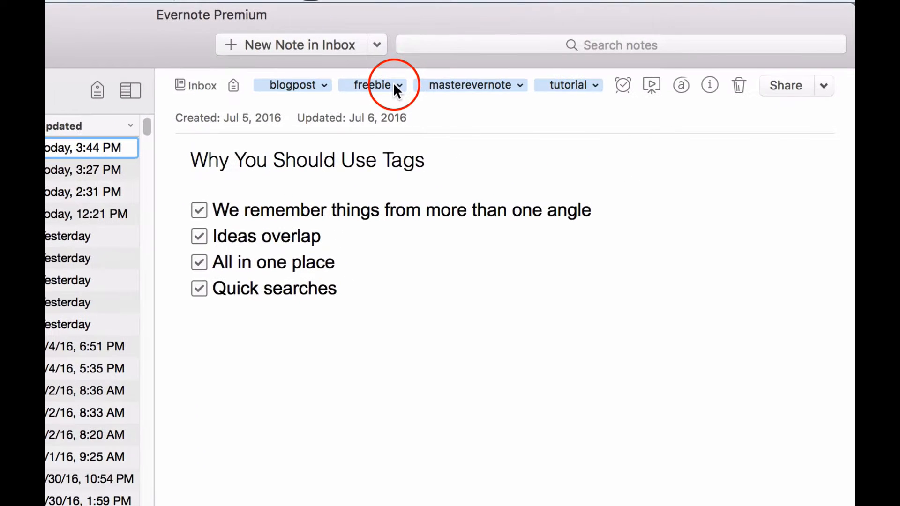
Create a new note and add the suggested blogpost tag to it
{"action": "left_click", "coordinate": [289, 45]}
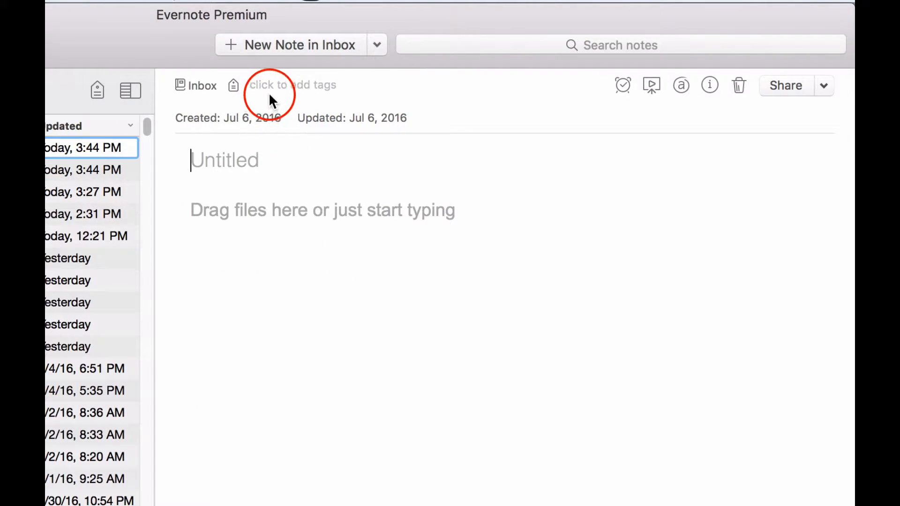
{"action": "left_click", "coordinate": [291, 84]}
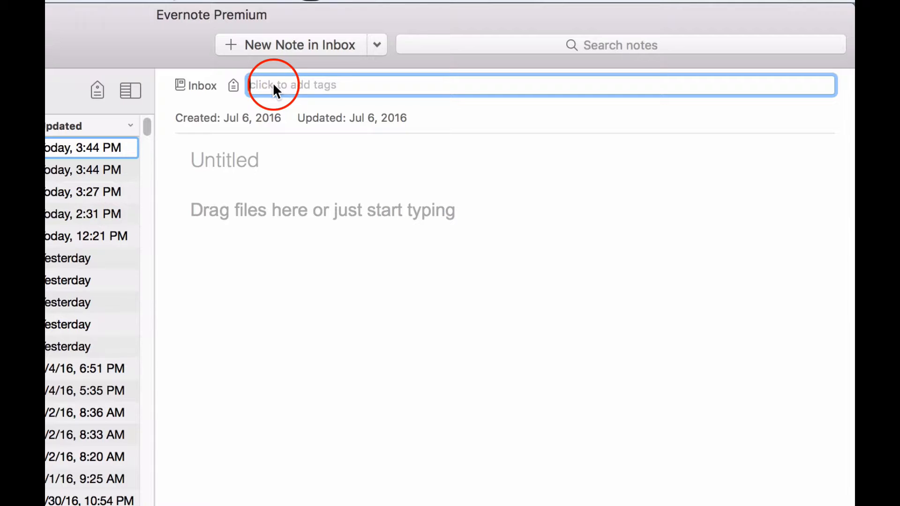
{"action": "left_click", "coordinate": [208, 319]}
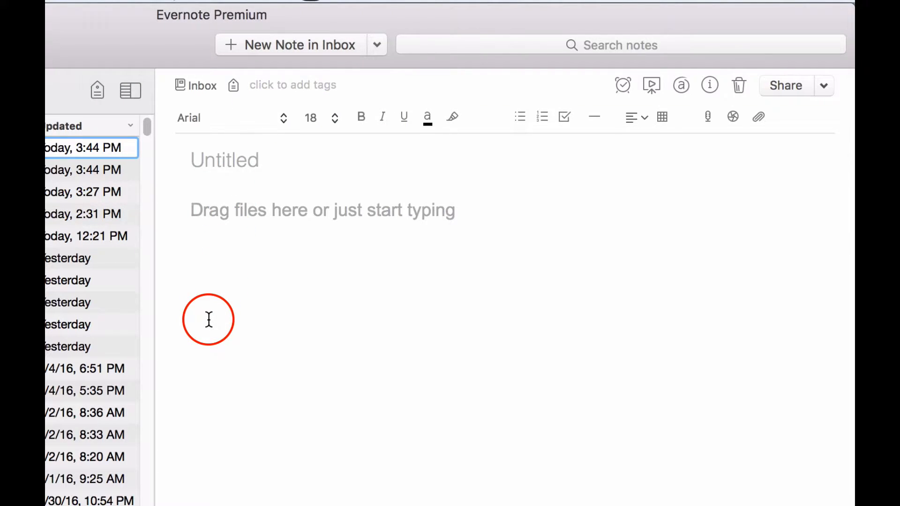
{"action": "left_click", "coordinate": [292, 84]}
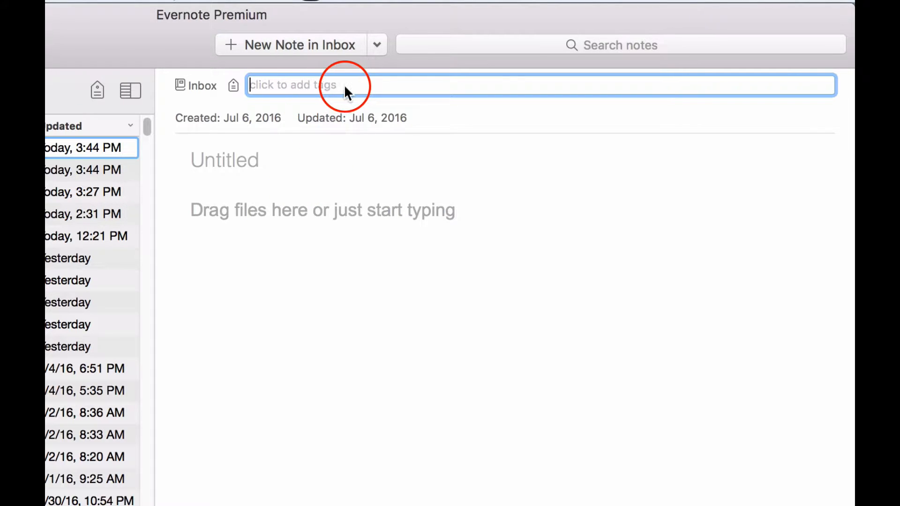
{"action": "type", "text": "blogpost"}
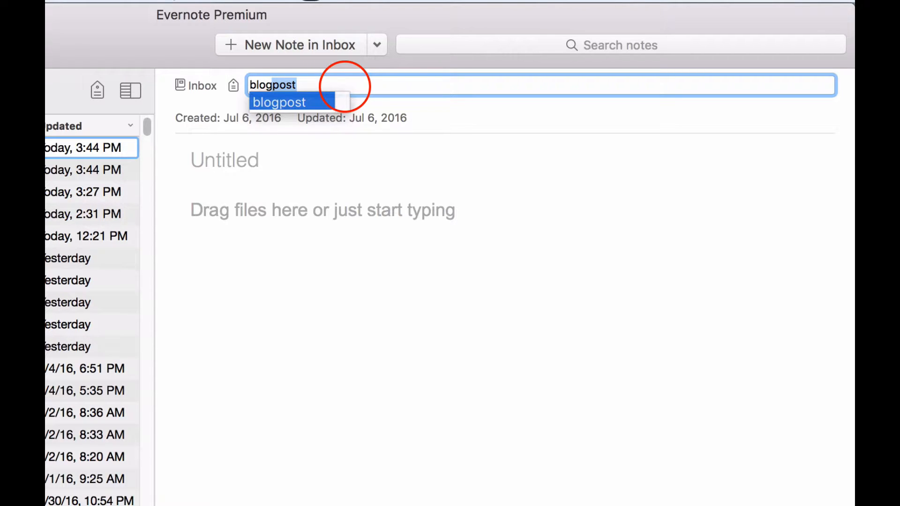
{"action": "left_click", "coordinate": [279, 102]}
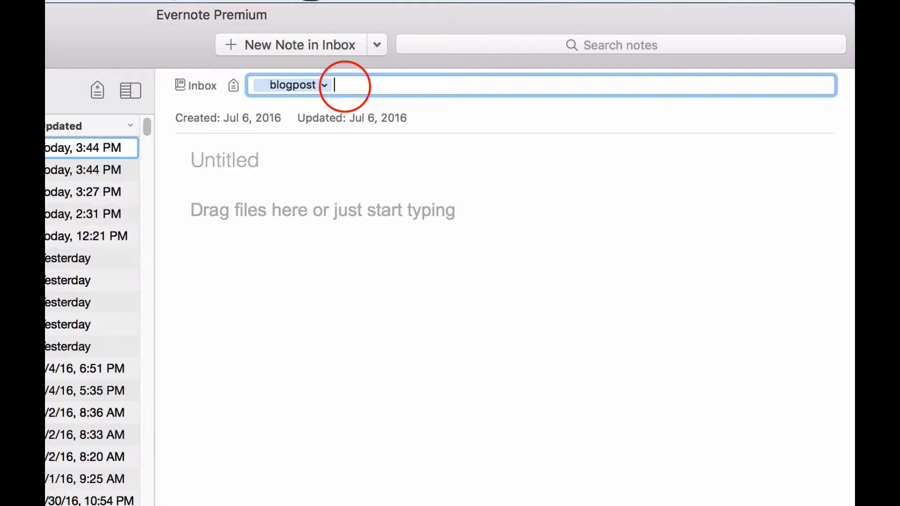
Add xyz as a second tag and title the note 'Test Tag Note'
{"action": "type", "text": "z"}
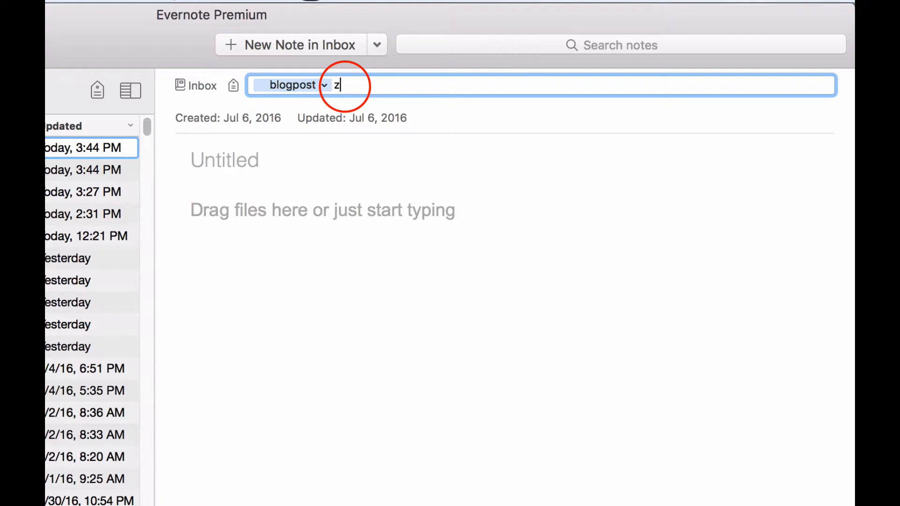
{"action": "type", "text": "xy"}
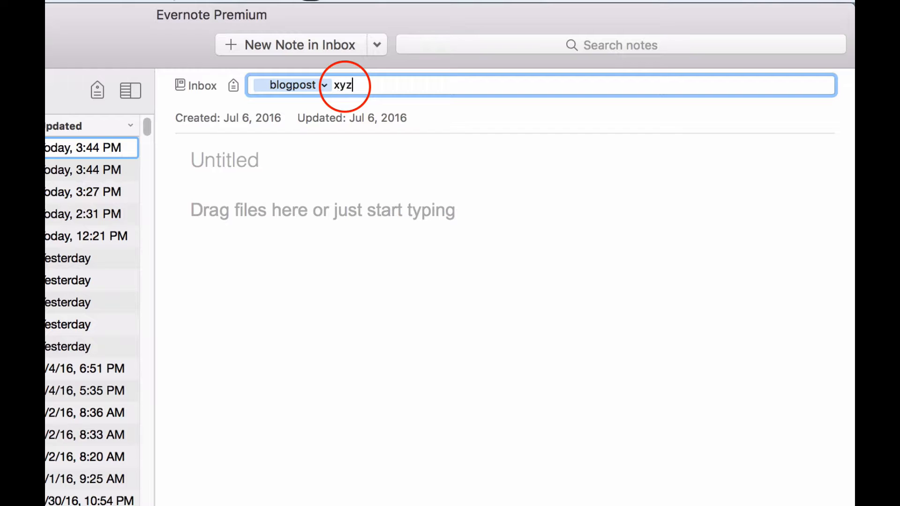
{"action": "key", "text": "Return"}
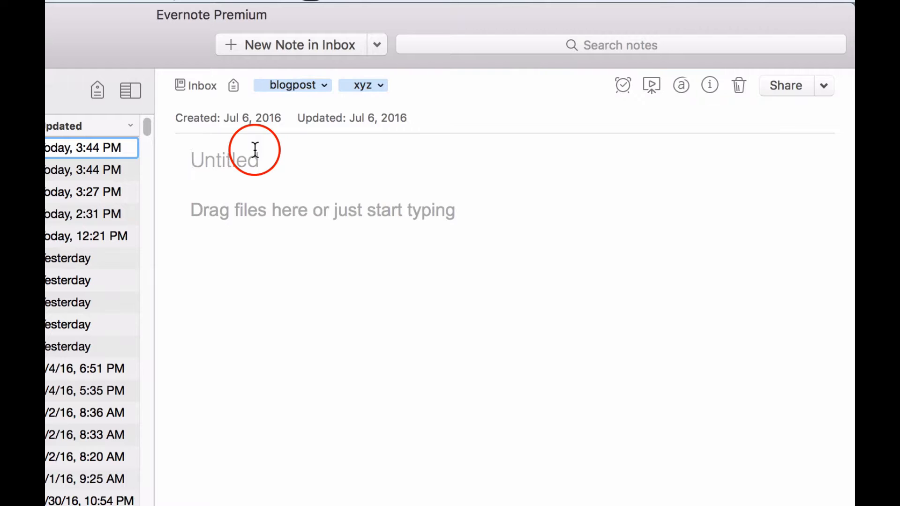
{"action": "type", "text": "Test Tag"}
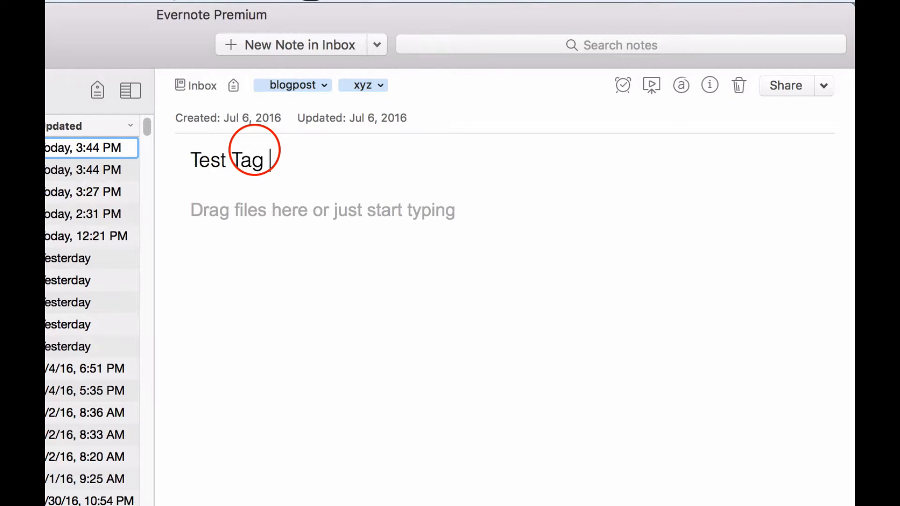
{"action": "type", "text": "Note"}
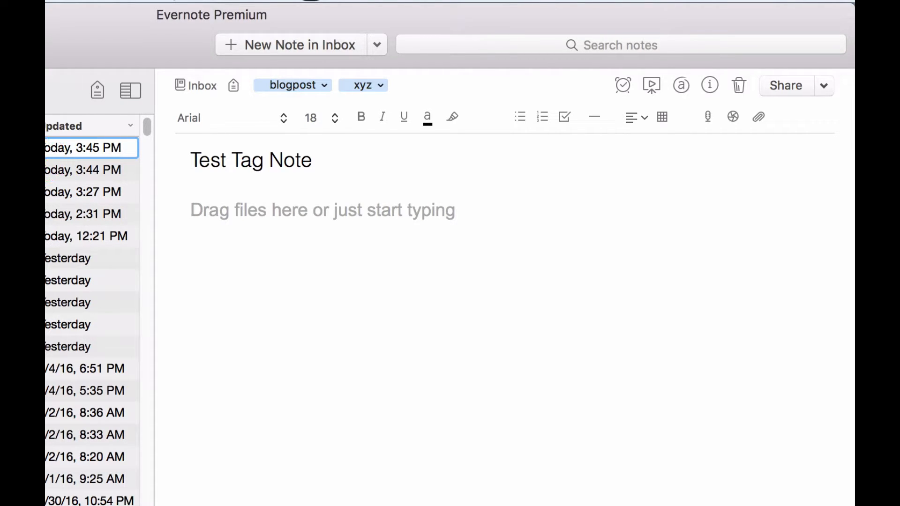
{"action": "mouse_move", "coordinate": [240, 274]}
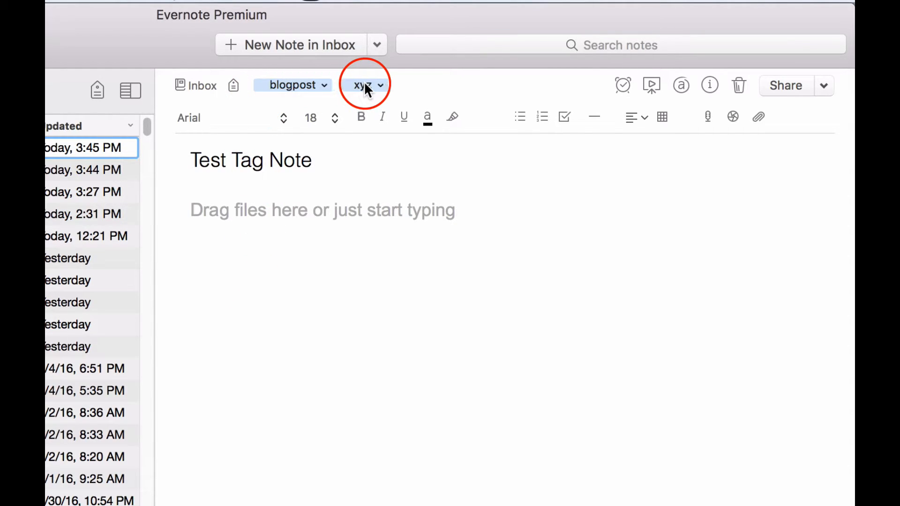
{"action": "mouse_move", "coordinate": [352, 91]}
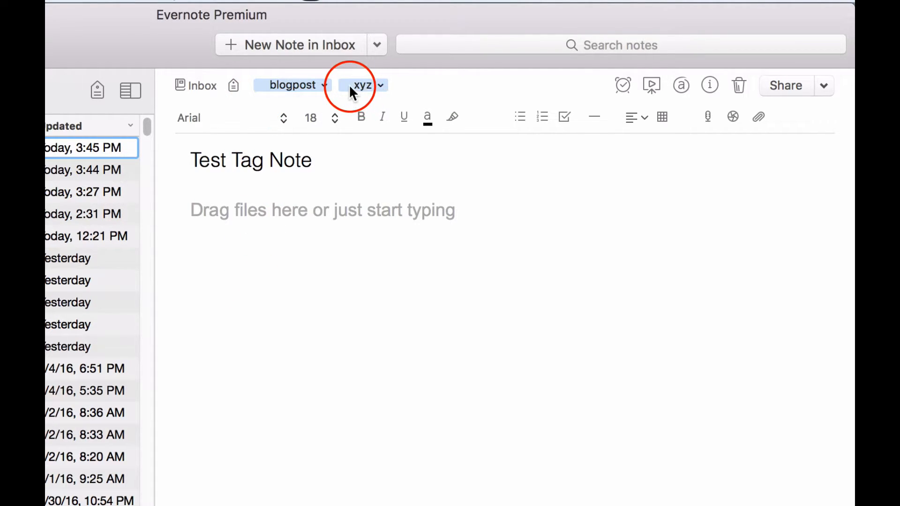
Replace the xyz tag on Test Tag Note with a new Bxyz tag
{"action": "left_click", "coordinate": [363, 85]}
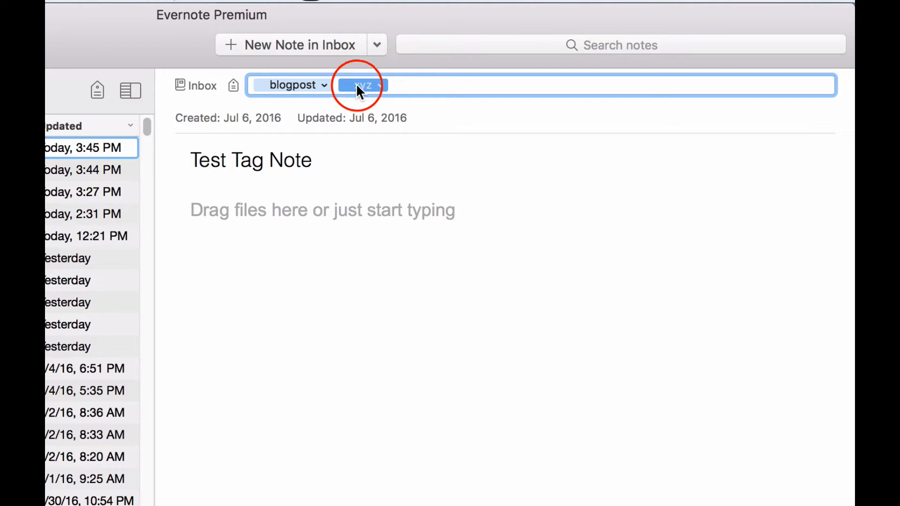
{"action": "left_click", "coordinate": [379, 85]}
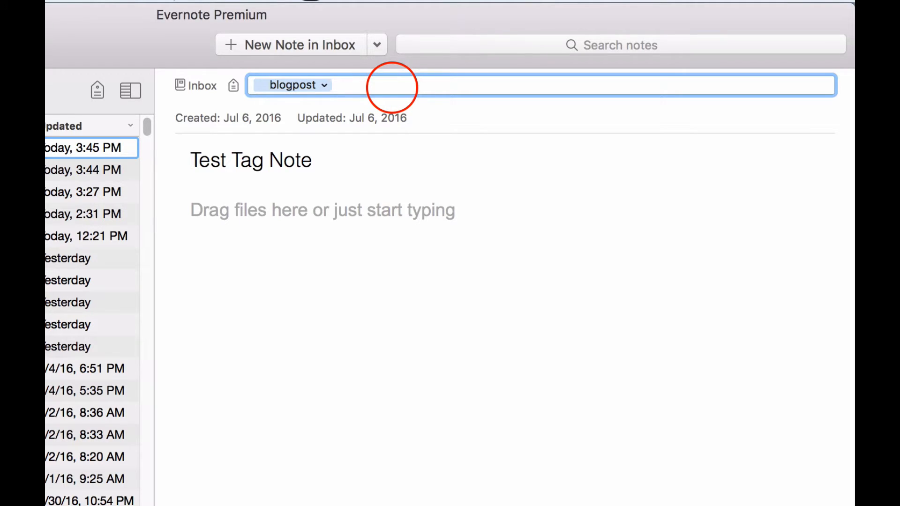
{"action": "type", "text": "Bxyz"}
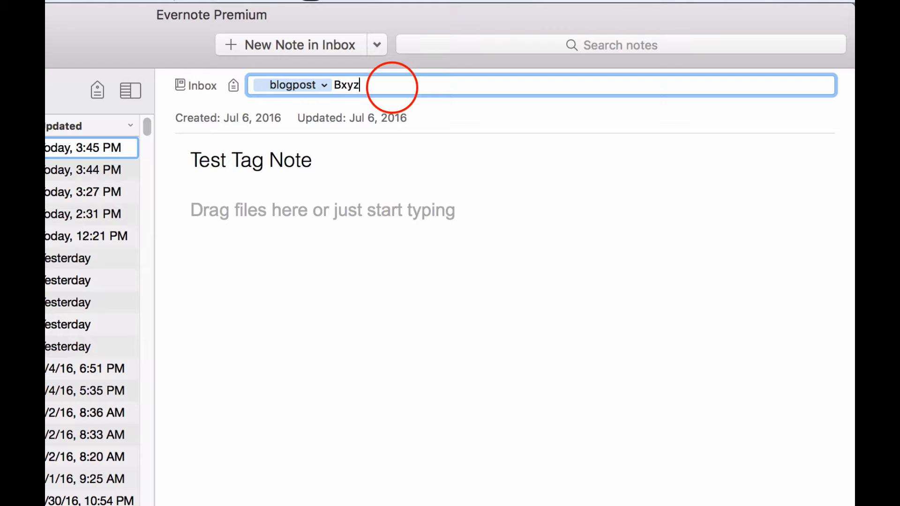
{"action": "key", "text": "Return"}
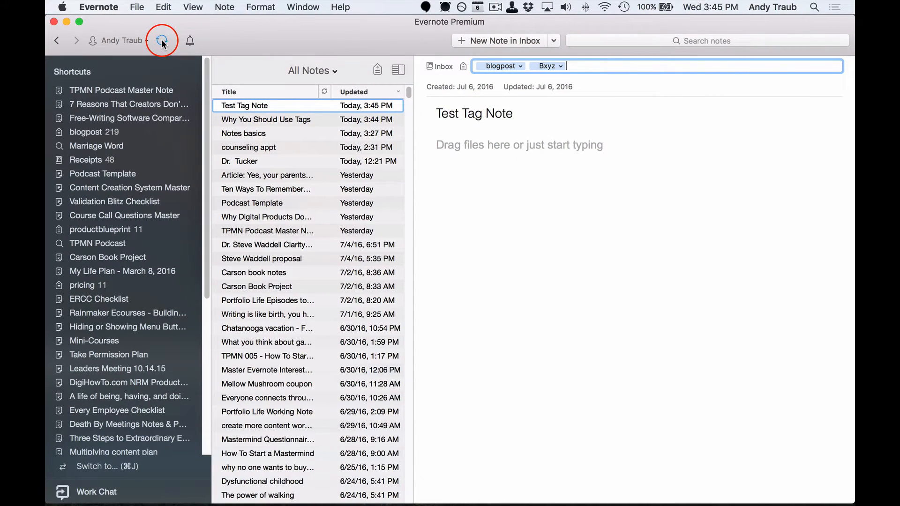
Sync the account to save tag changes and view the tags overview listing Bxyz with one note
{"action": "left_click", "coordinate": [163, 41]}
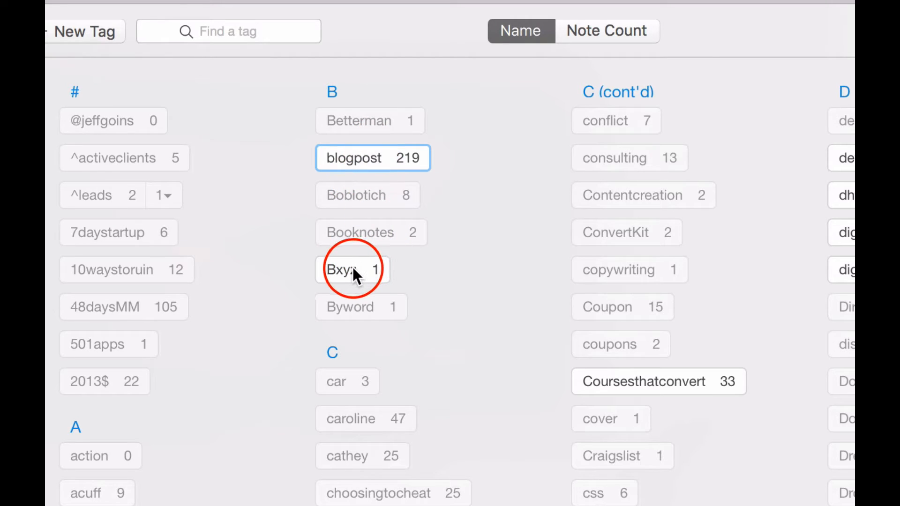
{"action": "type", "text": "z"}
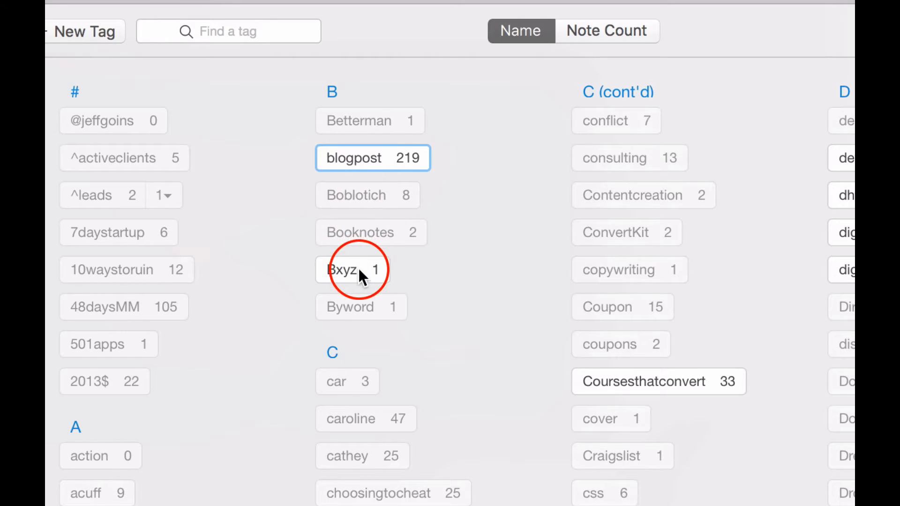
{"action": "mouse_move", "coordinate": [427, 167]}
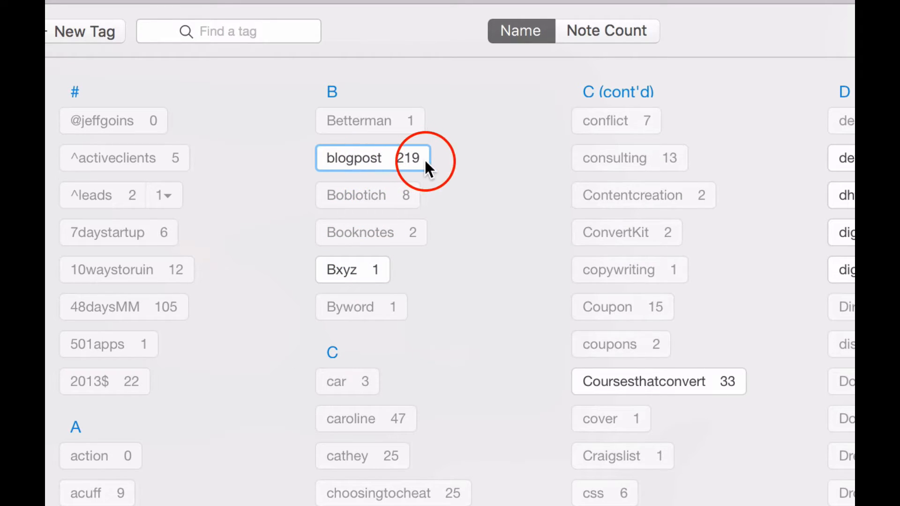
{"action": "mouse_move", "coordinate": [401, 166]}
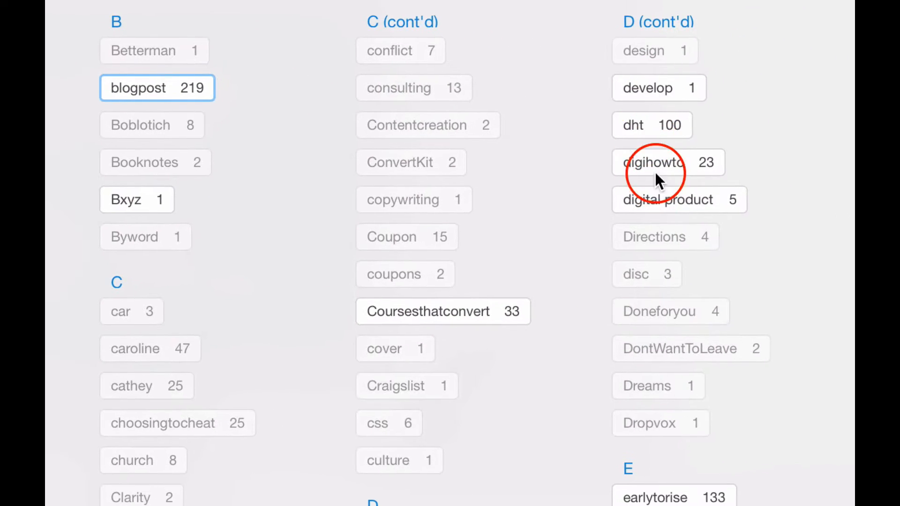
{"action": "mouse_move", "coordinate": [367, 302]}
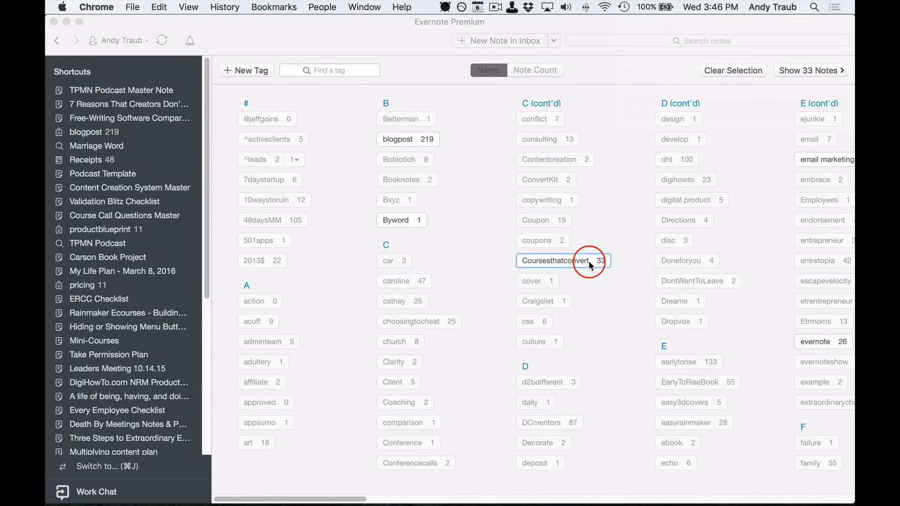
{"action": "mouse_move", "coordinate": [560, 269]}
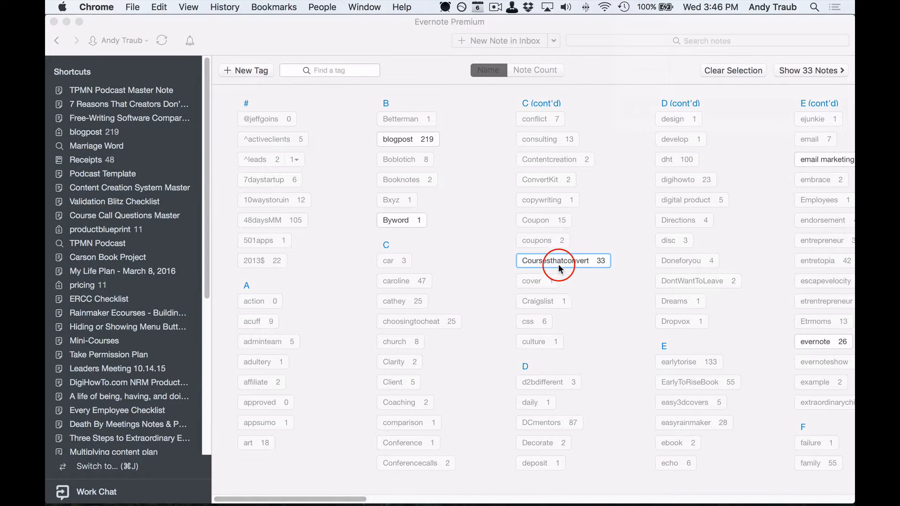
{"action": "mouse_move", "coordinate": [409, 185]}
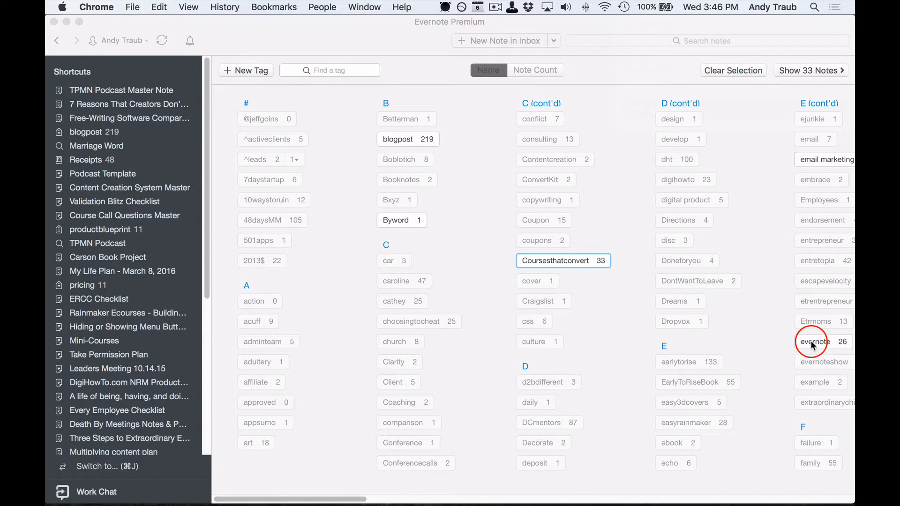
{"action": "mouse_move", "coordinate": [748, 232]}
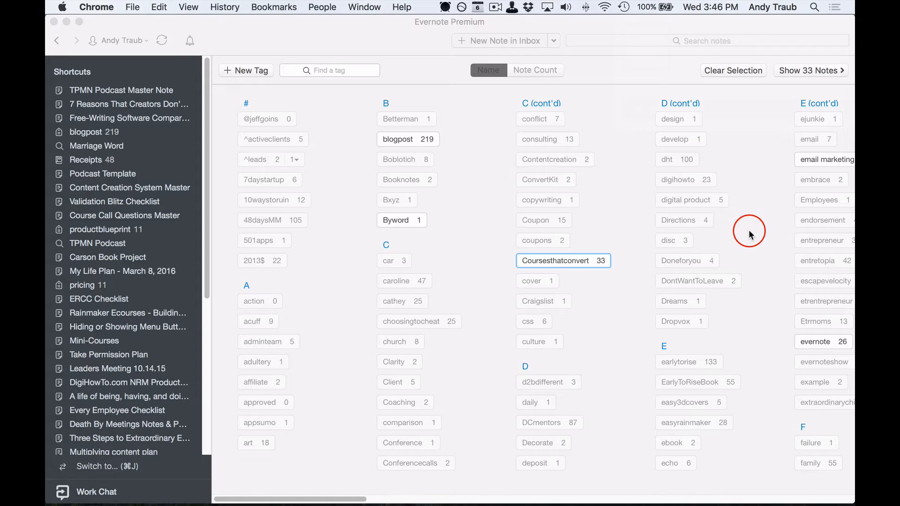
{"action": "mouse_move", "coordinate": [828, 345]}
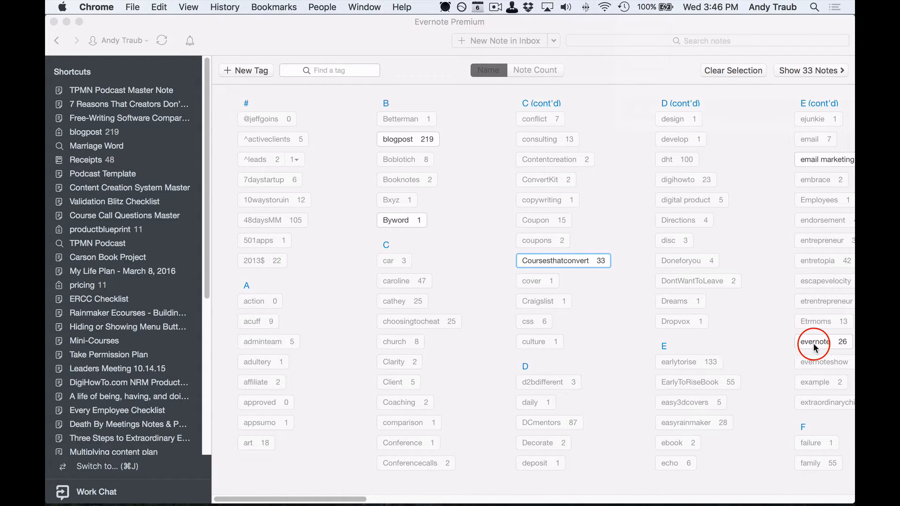
Add the evernote tag, then blogpost, to the tag filter, narrowing overlapping notes to three
{"action": "left_click", "coordinate": [813, 342]}
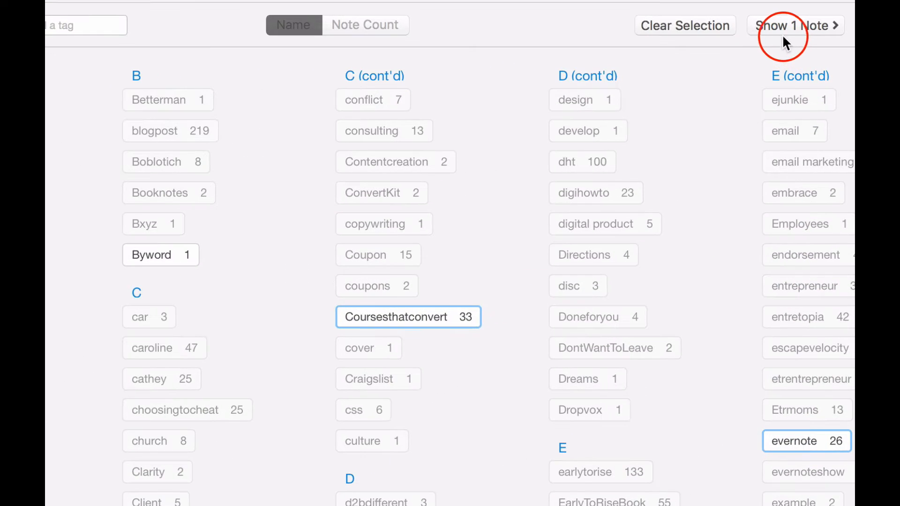
{"action": "mouse_move", "coordinate": [431, 322]}
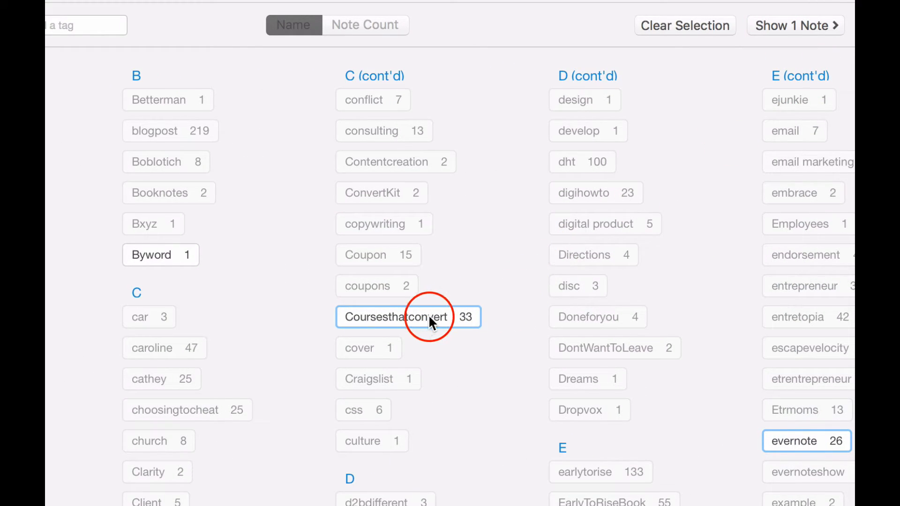
{"action": "mouse_move", "coordinate": [794, 440]}
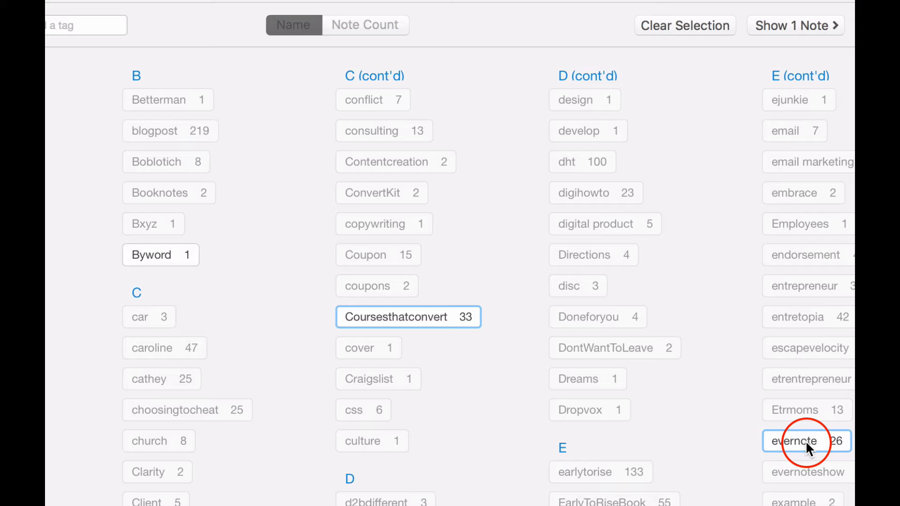
{"action": "mouse_move", "coordinate": [155, 135]}
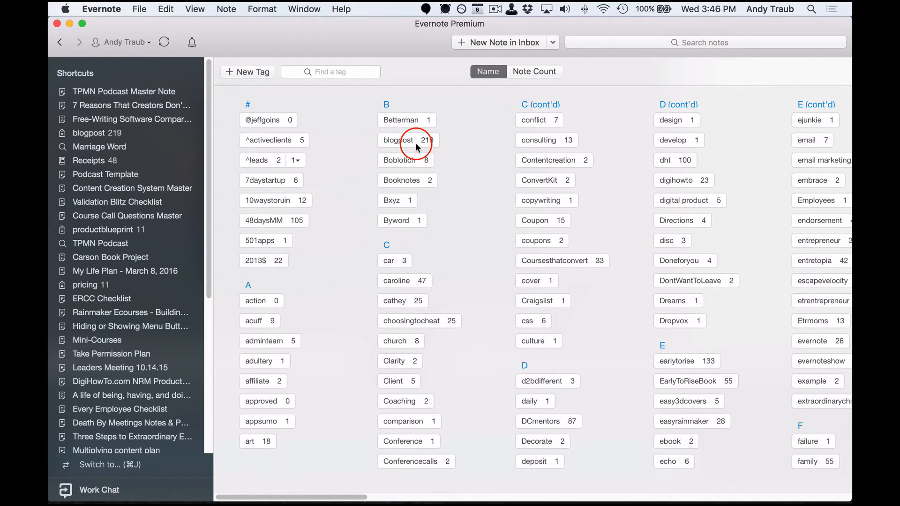
{"action": "left_click", "coordinate": [397, 140]}
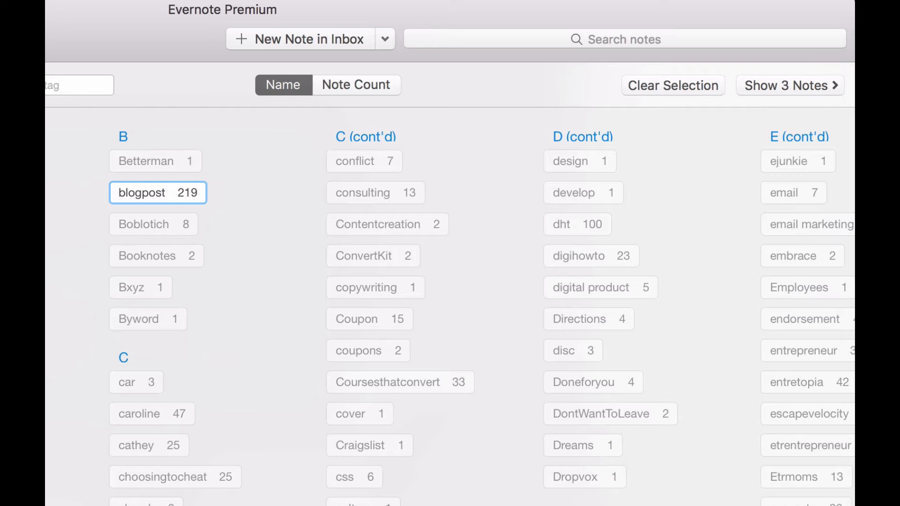
{"action": "mouse_move", "coordinate": [255, 305]}
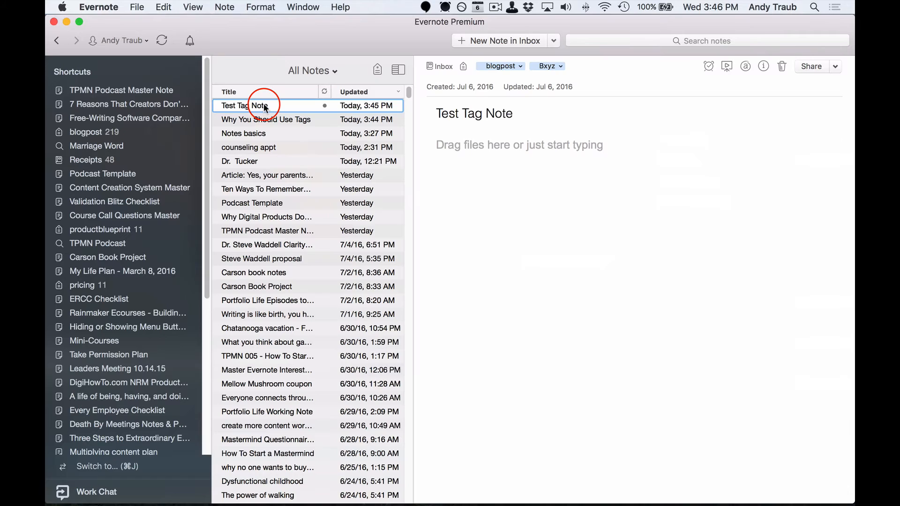
Open the Why You Should Use Tags note showing its four ticked items
{"action": "left_click", "coordinate": [266, 119]}
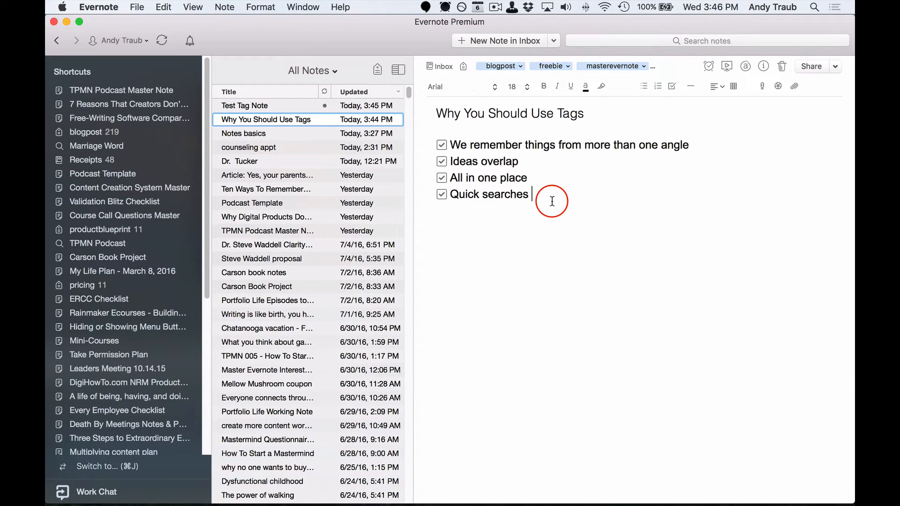
{"action": "mouse_move", "coordinate": [345, 230]}
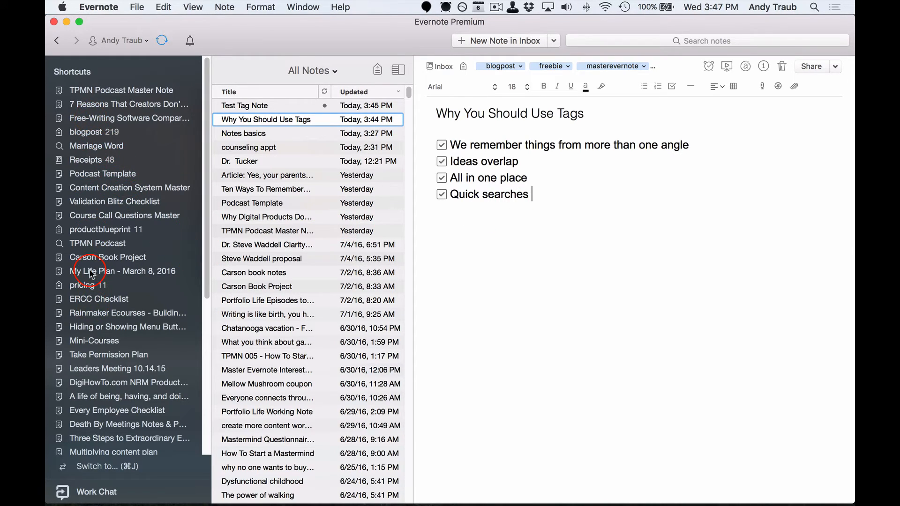
{"action": "mouse_move", "coordinate": [89, 118]}
{"action": "type", "text": "blog"}
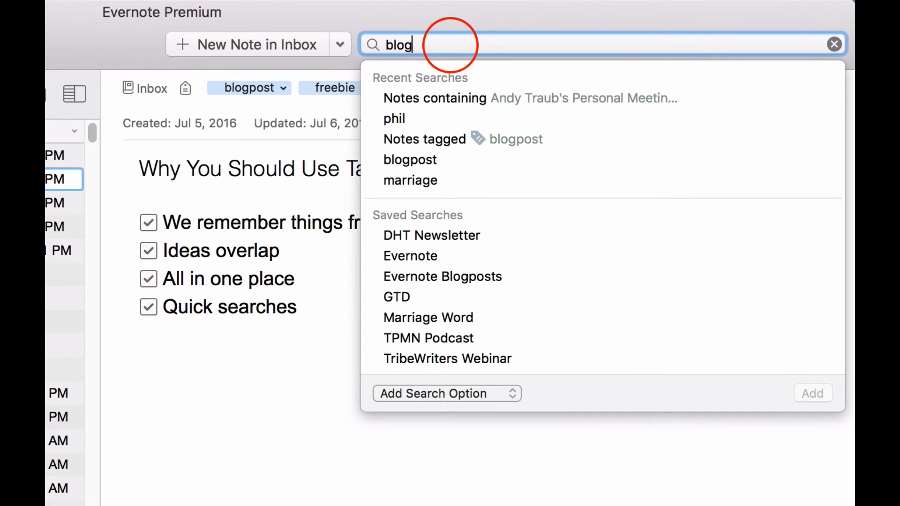
Search for notes tagged blogpost and scroll through the 219 results
{"action": "type", "text": "post"}
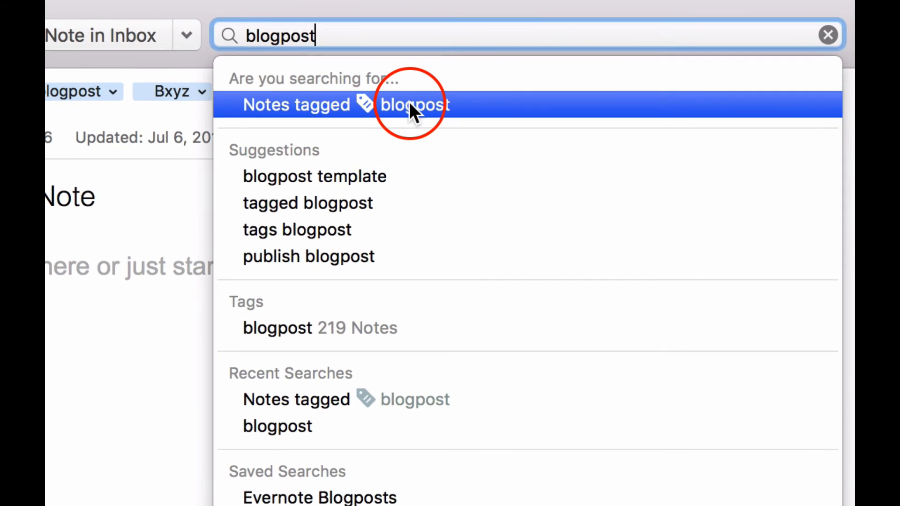
{"action": "left_click", "coordinate": [411, 104]}
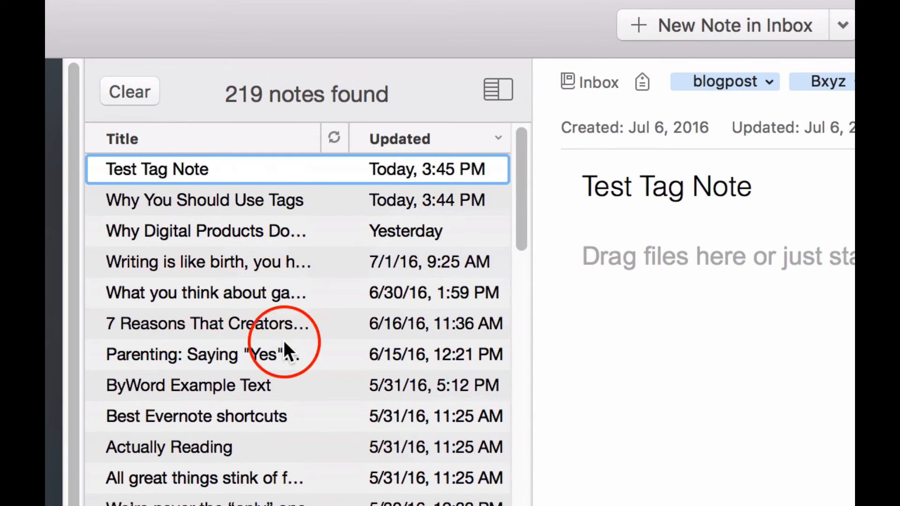
{"action": "mouse_move", "coordinate": [499, 494]}
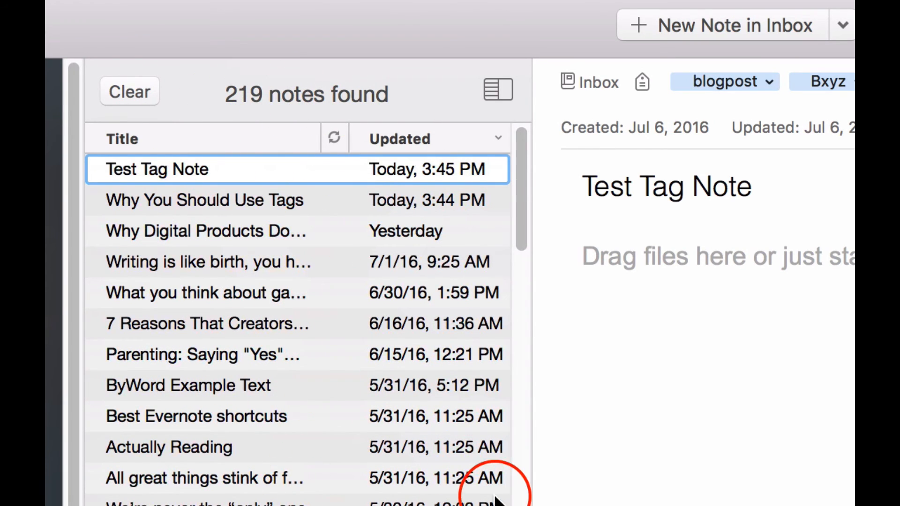
{"action": "scroll", "scroll_direction": "down", "scroll_amount": 3}
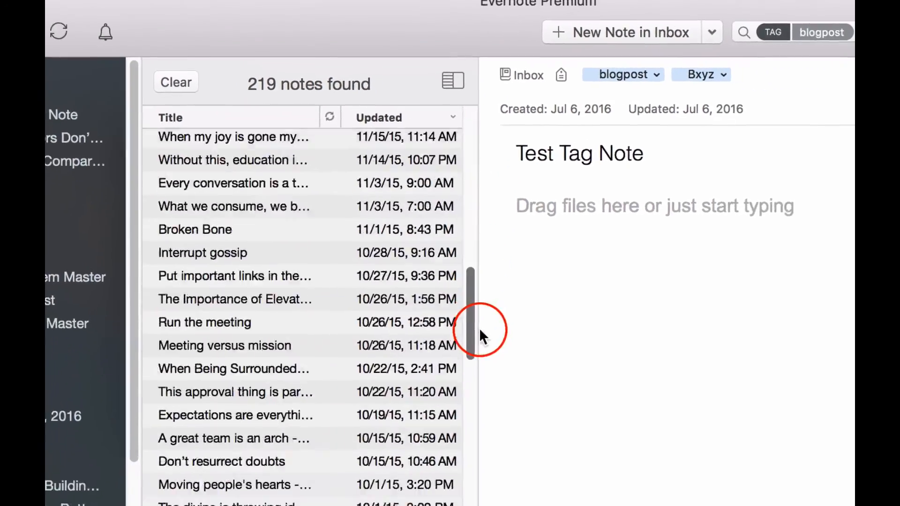